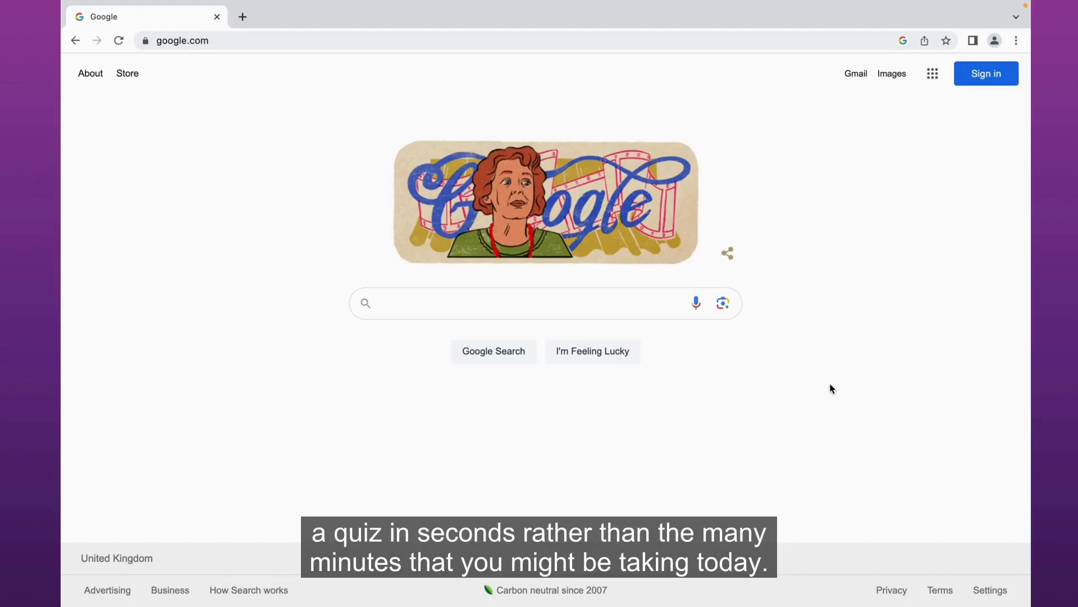
Step: Replace the Google address with quizalize.com to load the Quizalize homepage
click(206, 41)
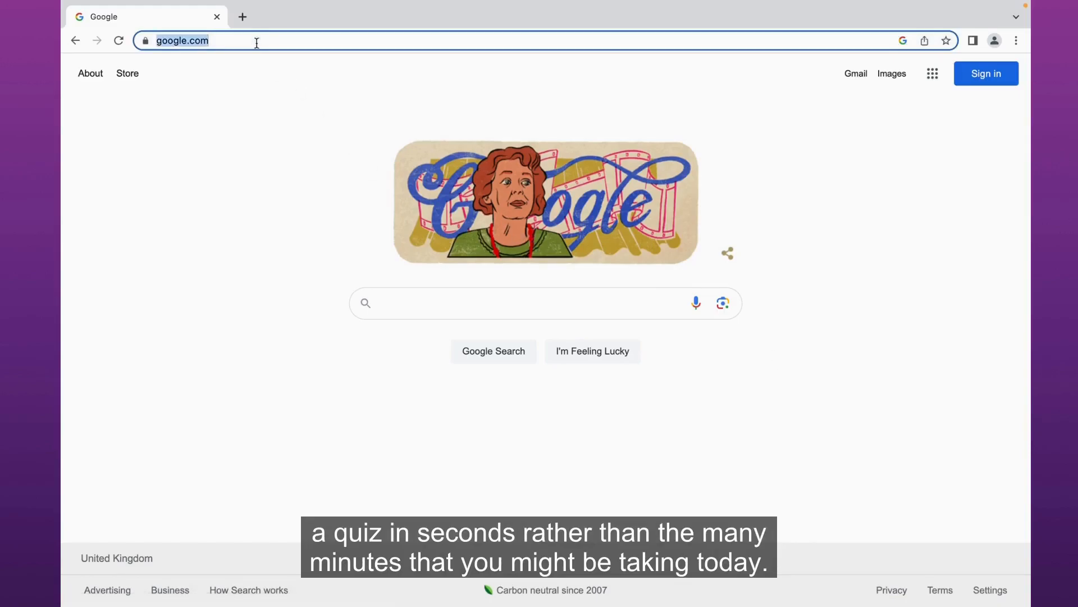
text(quizaliz)
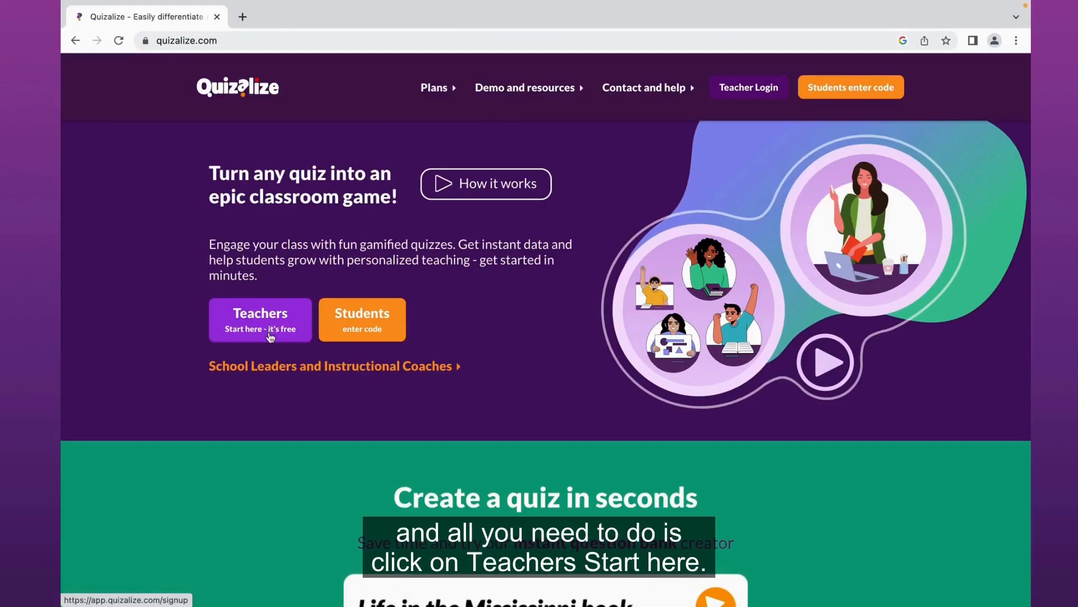
Step: Pick the teacher entry option, then switch from sign-up to the Log in tab
click(260, 319)
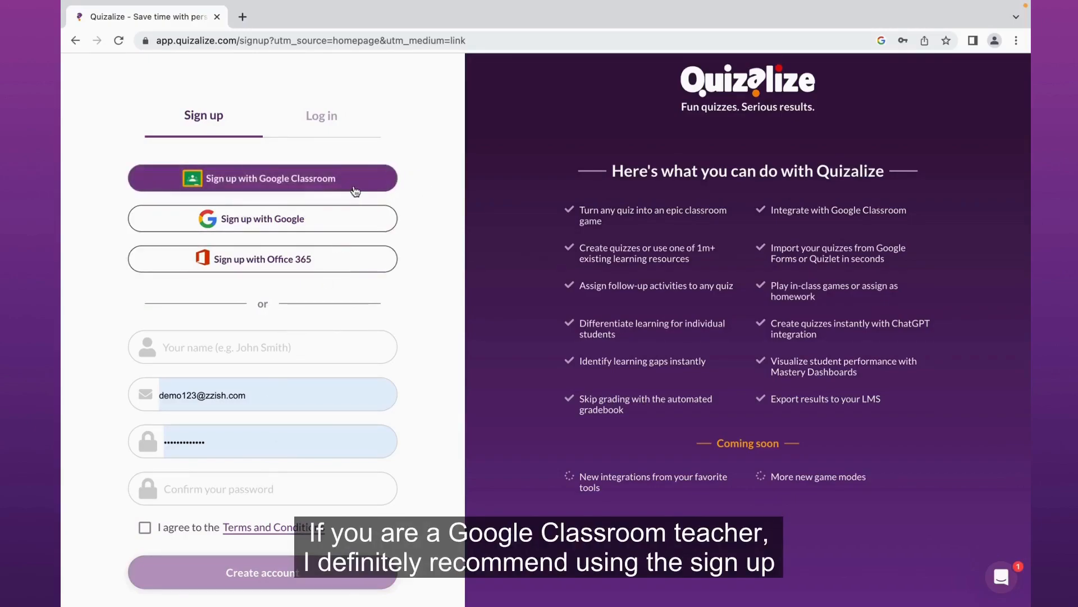
mouse_move(508, 301)
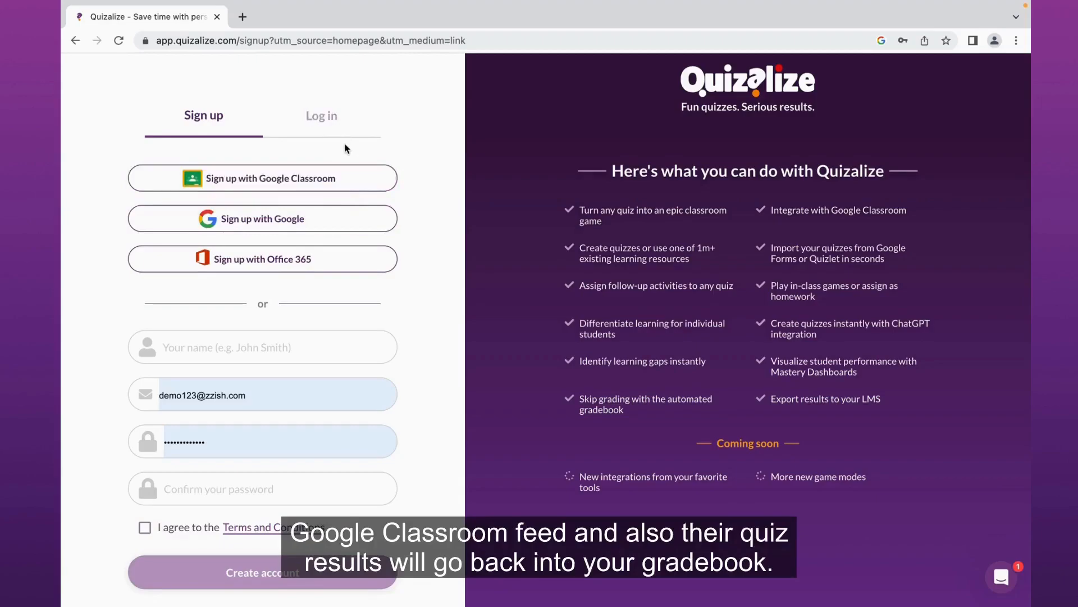
mouse_move(421, 199)
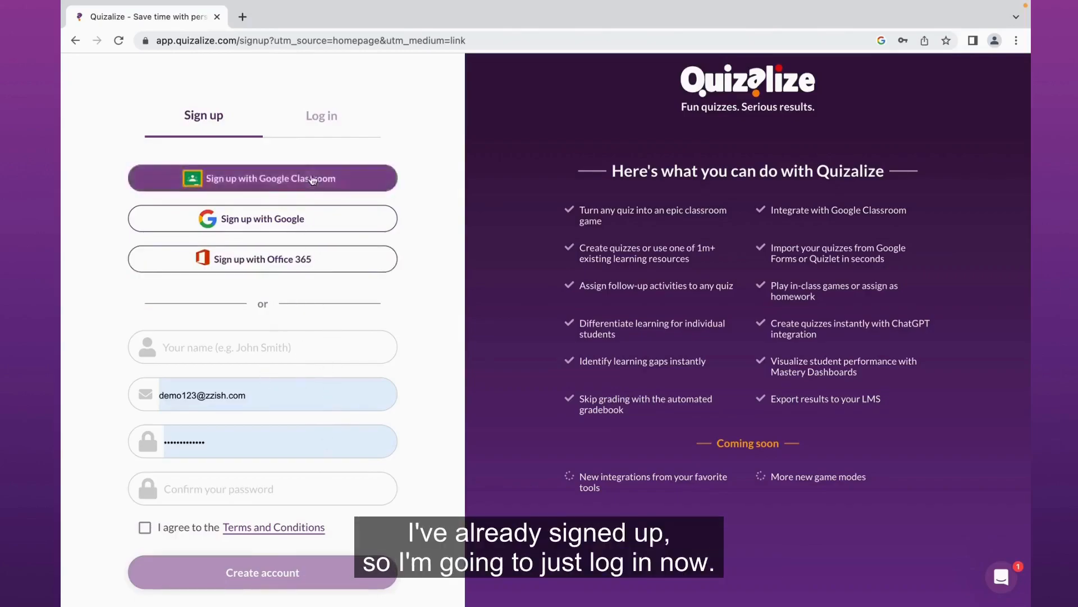
click(321, 115)
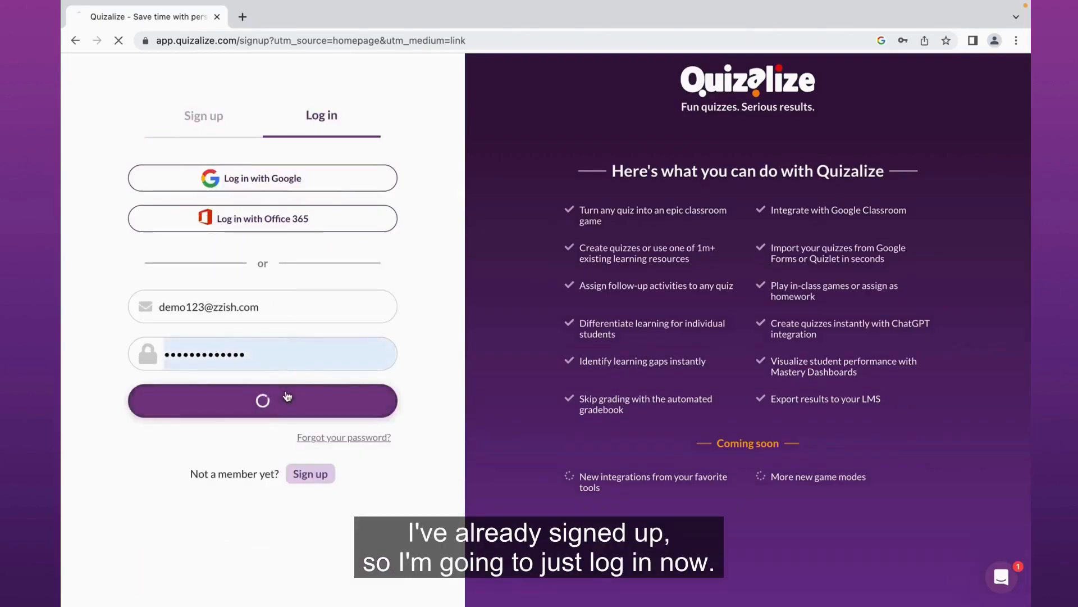
Step: Log in, search for 'american civil war', and scroll through the generated Question Bank
click(262, 401)
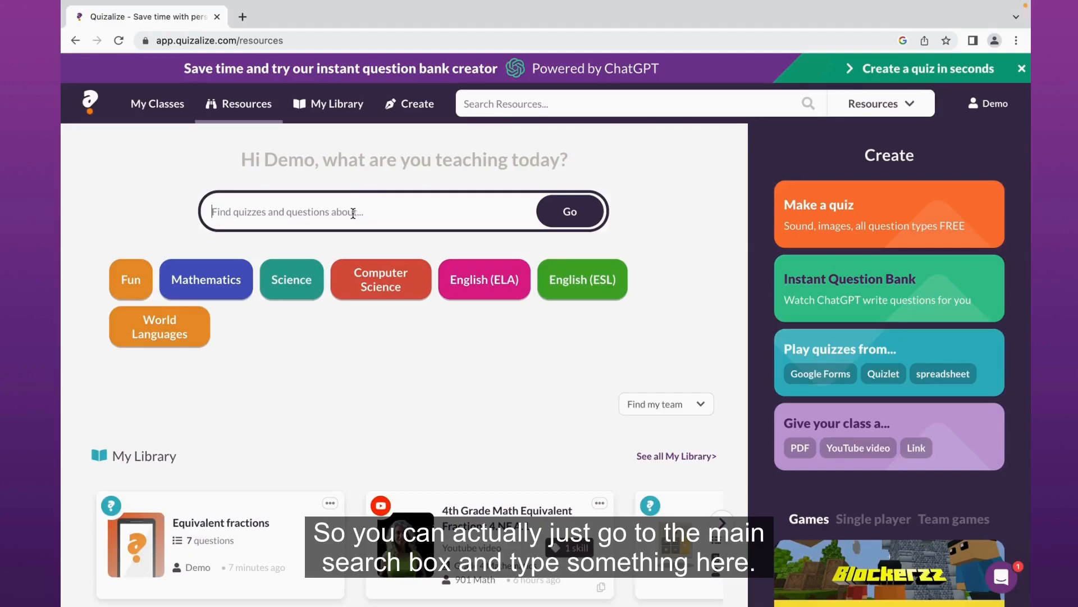
text(american civil war)
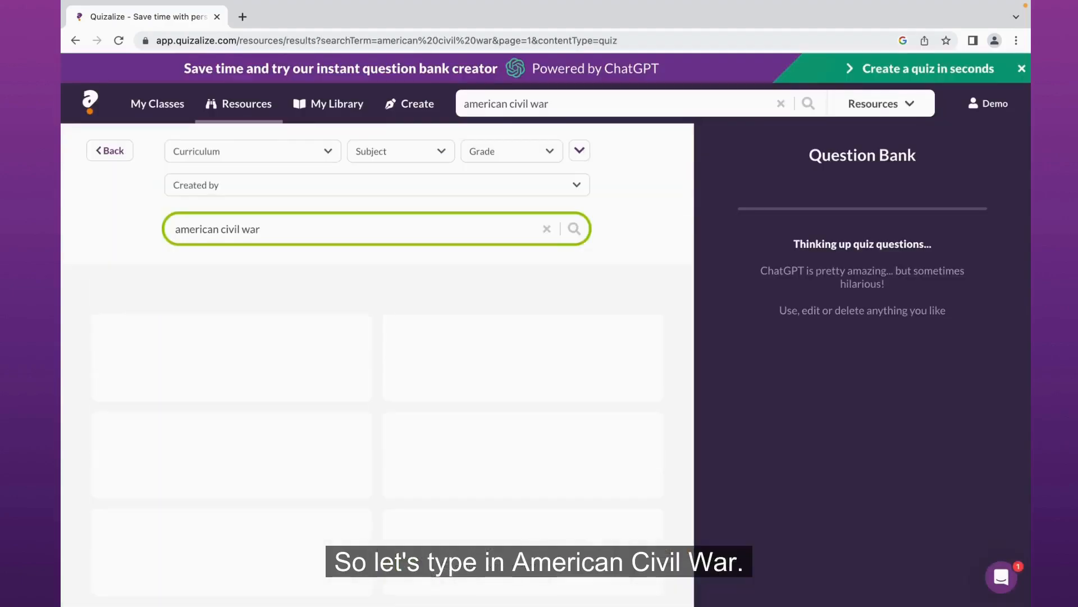
click(573, 229)
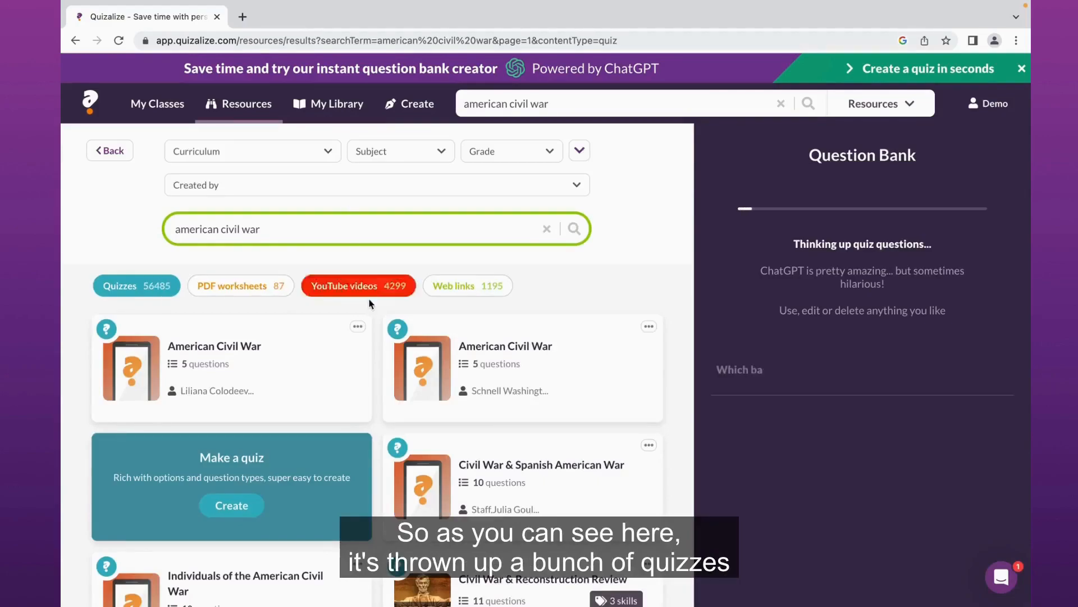
scroll(down, 3)
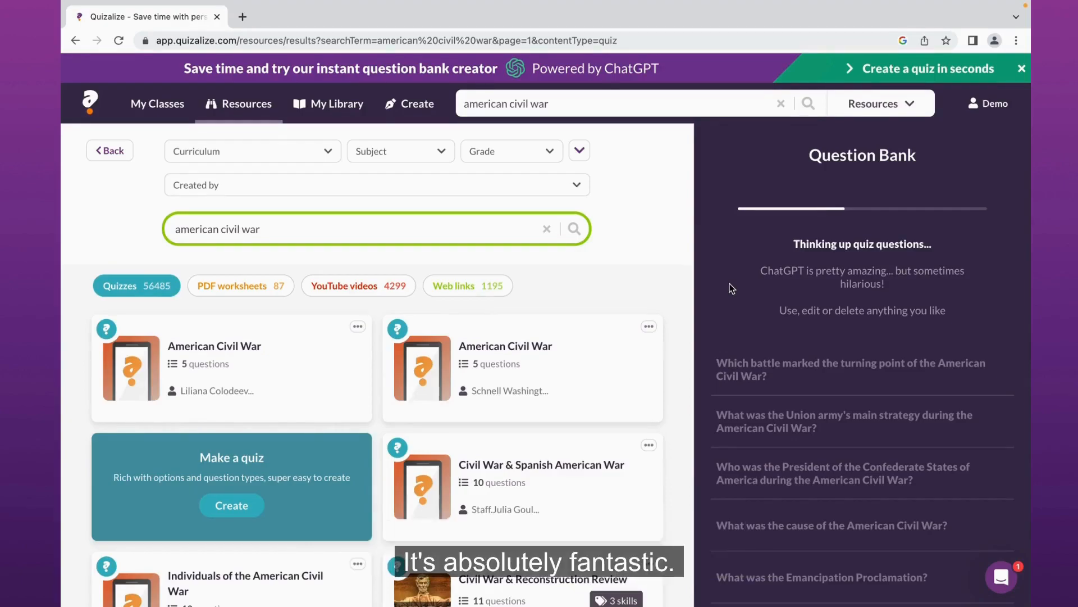
scroll(down, 3)
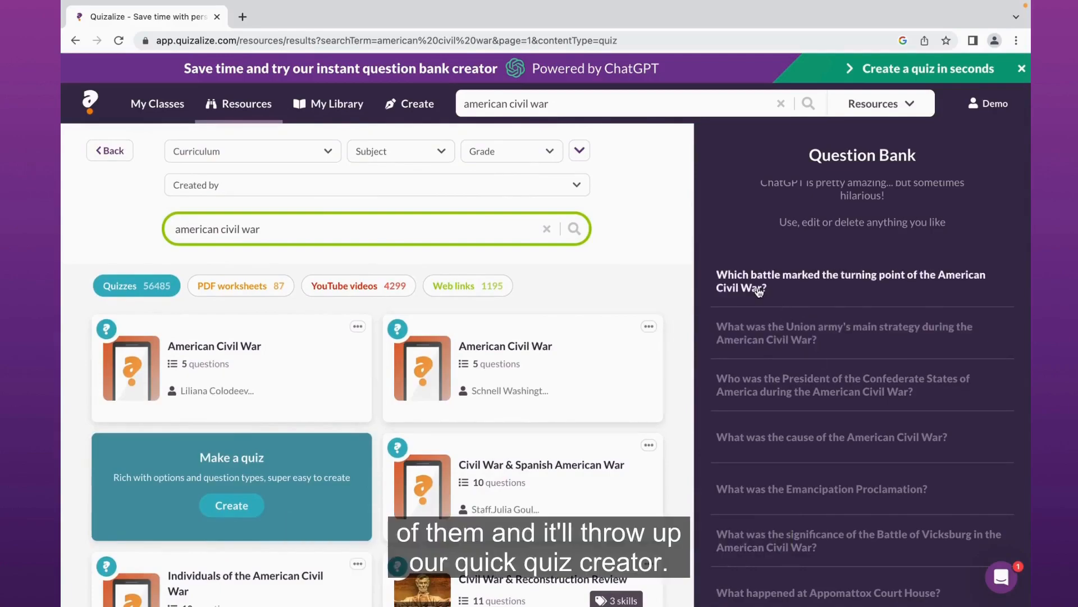
Step: Add the turning-point battle and Union army strategy questions, then open the Confederate president one
click(849, 281)
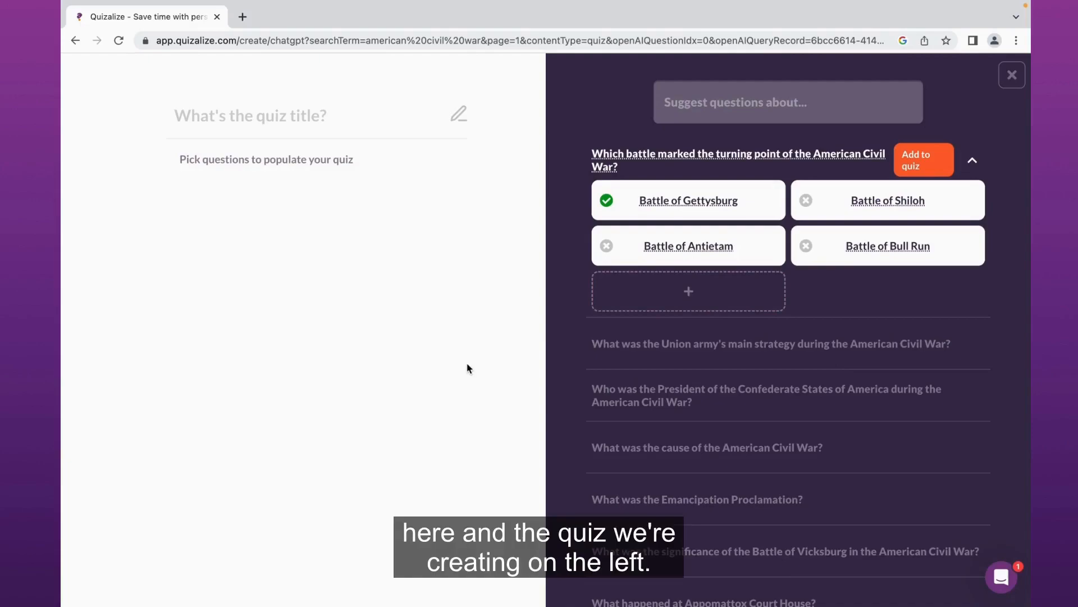
mouse_move(554, 255)
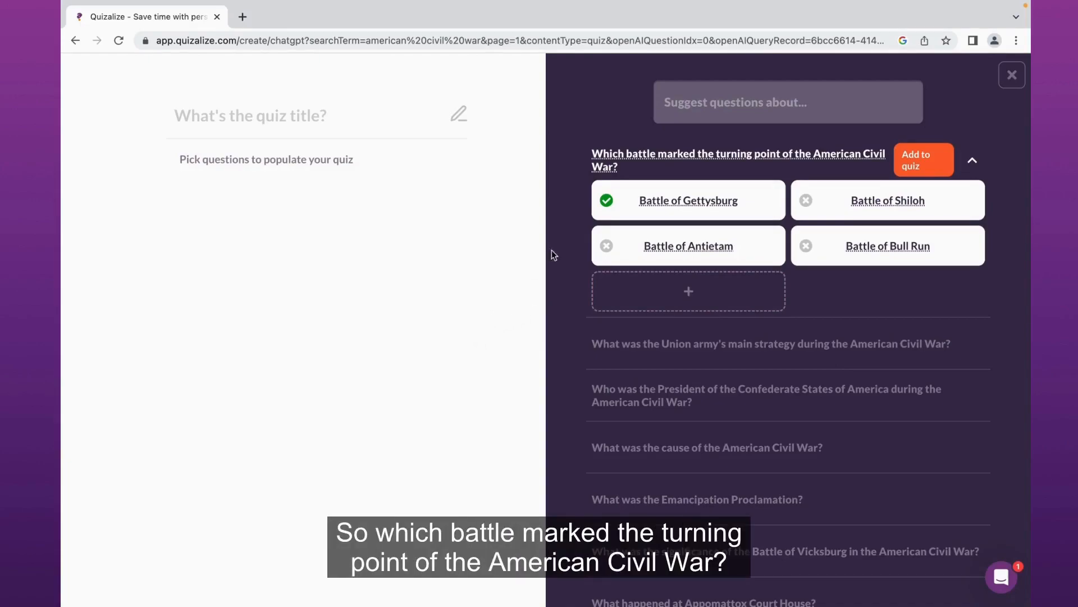
mouse_move(757, 170)
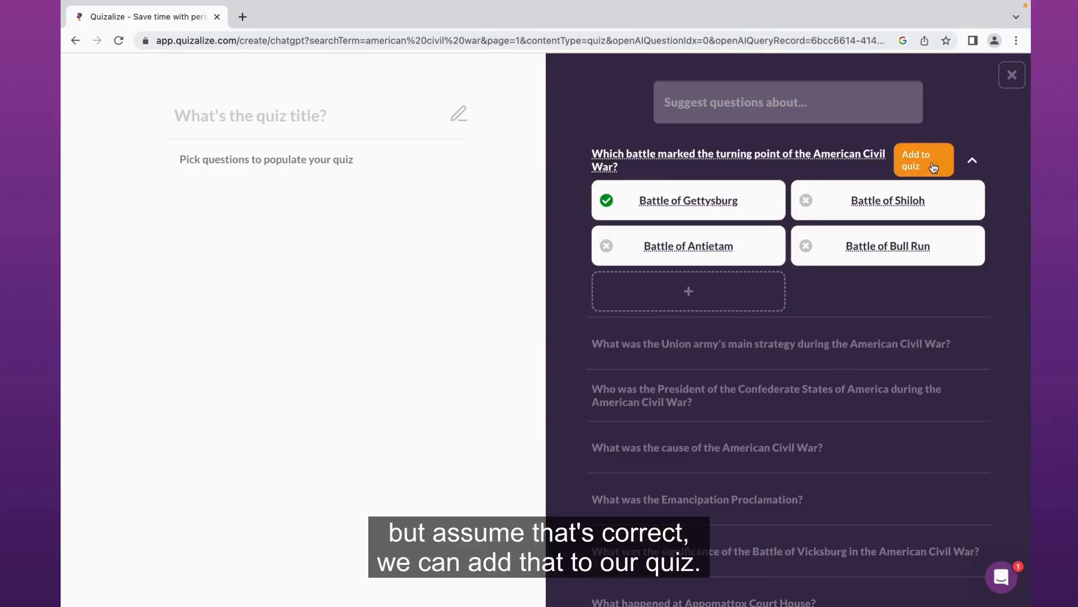
click(923, 159)
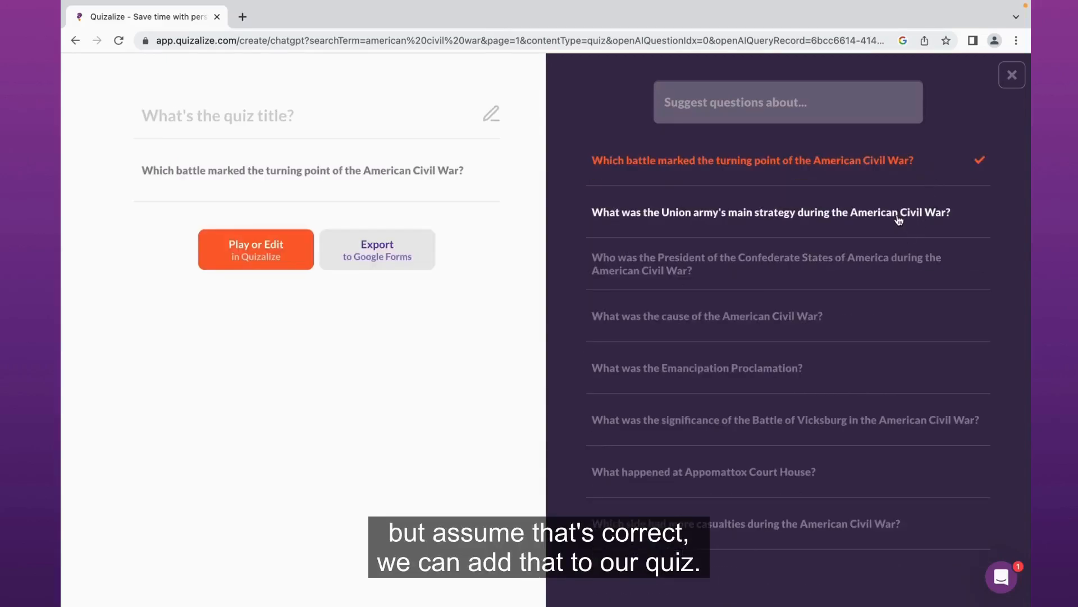
click(769, 211)
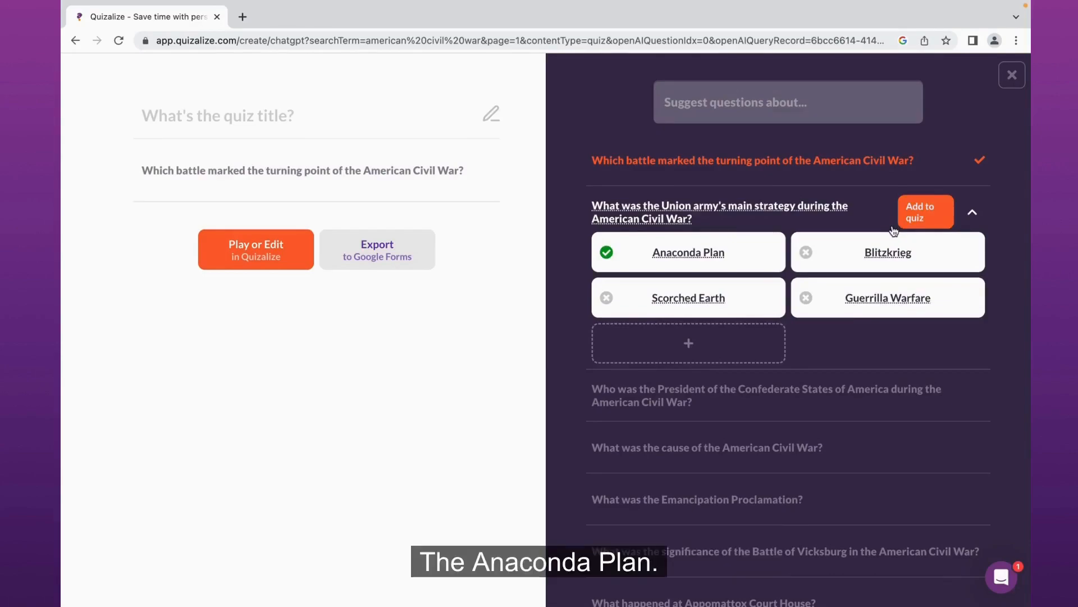
click(925, 212)
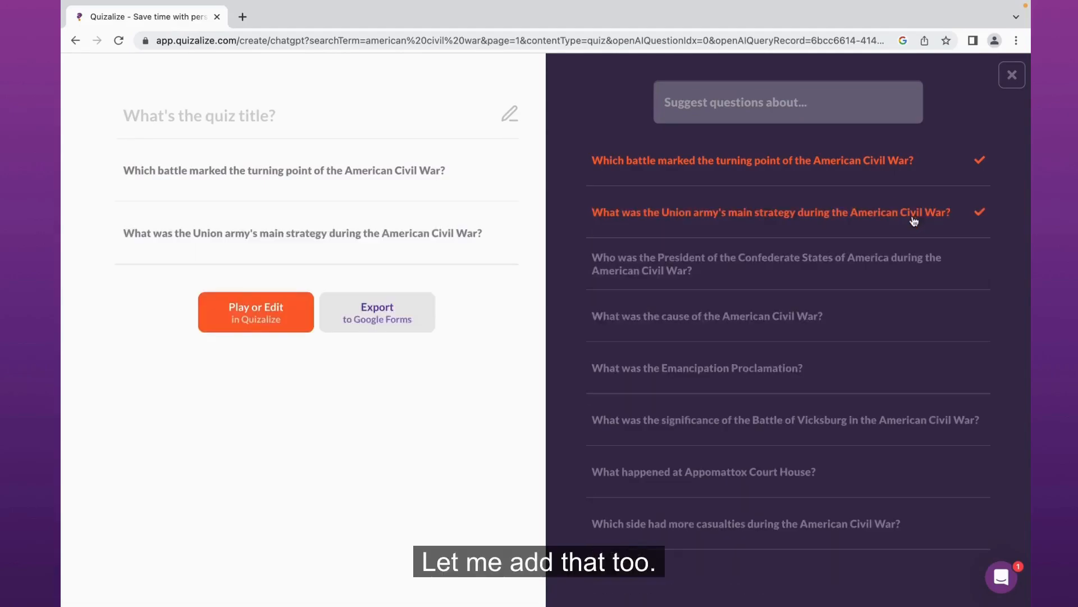
click(766, 264)
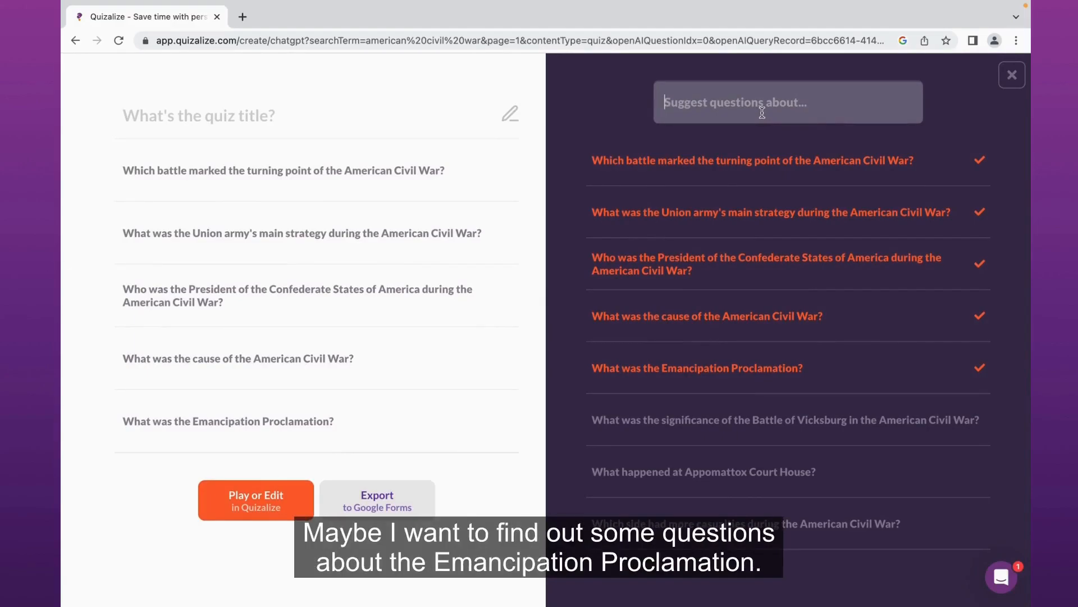
mouse_move(752, 174)
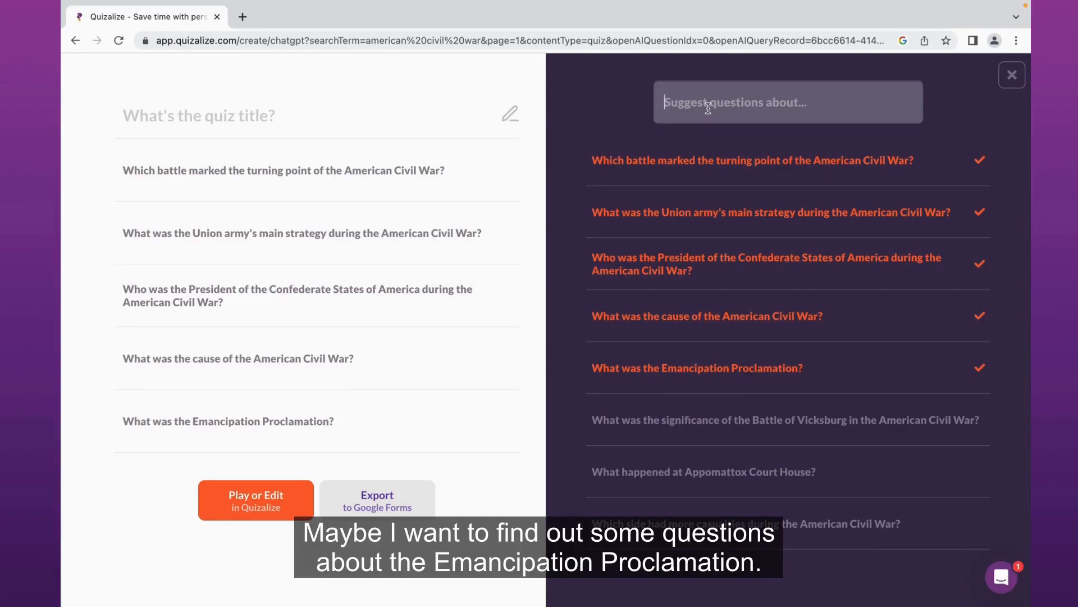
Step: Generate Question Bank questions about the Emancipation Proclamation
text(emancipation pr)
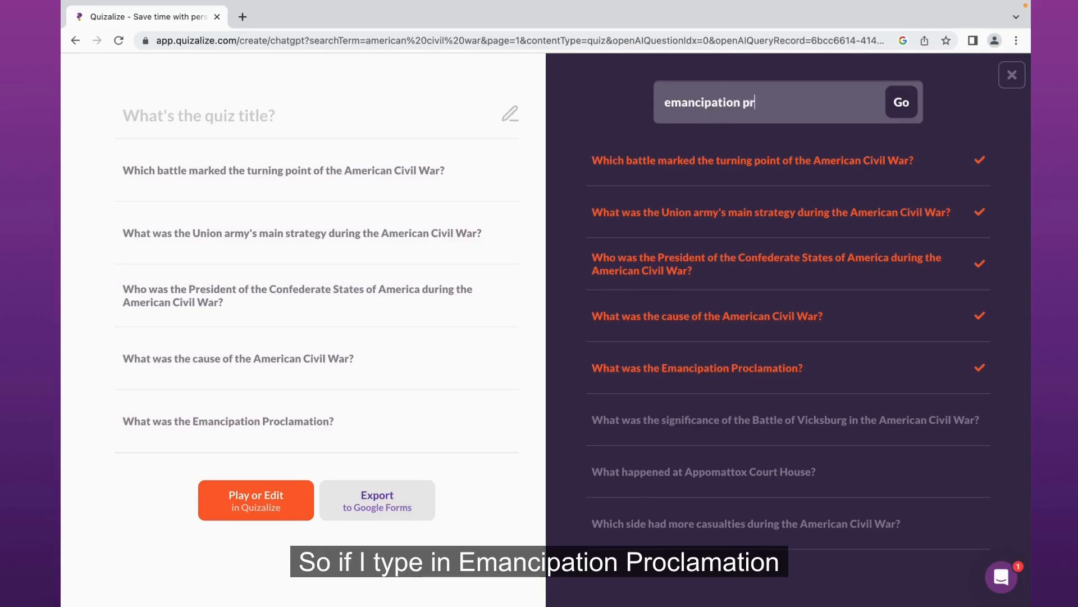
text(oclama)
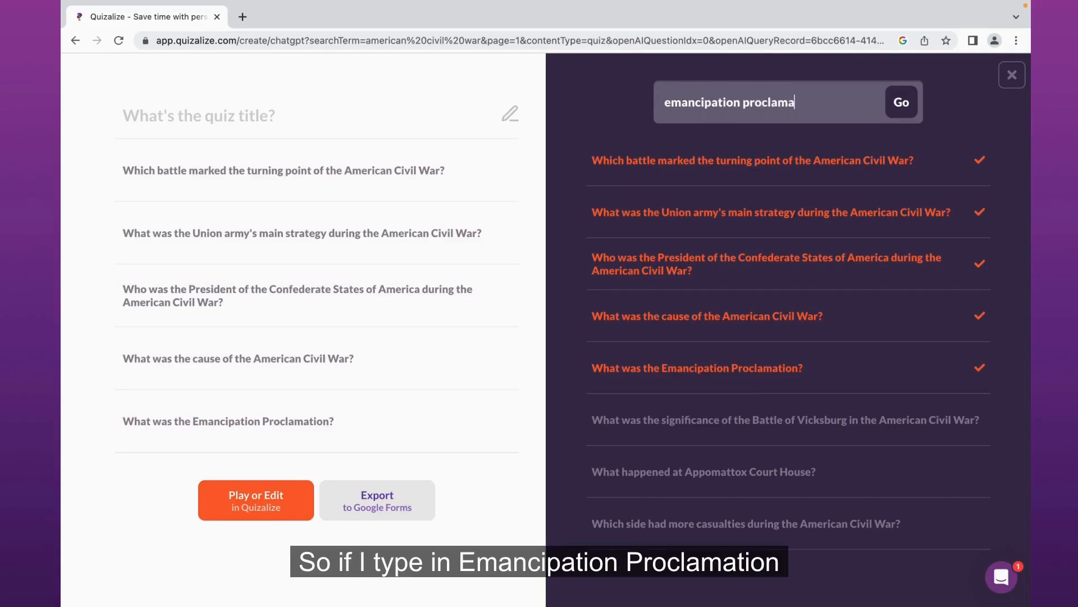
click(900, 102)
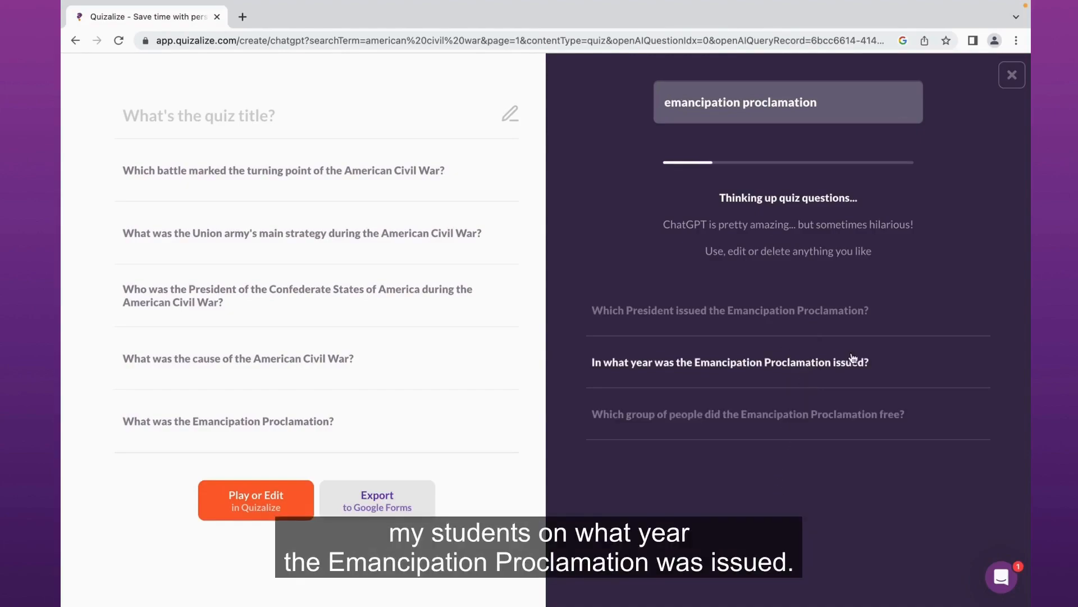
Step: Add the year-issued and freed-all-enslaved-people questions to the quiz
click(729, 362)
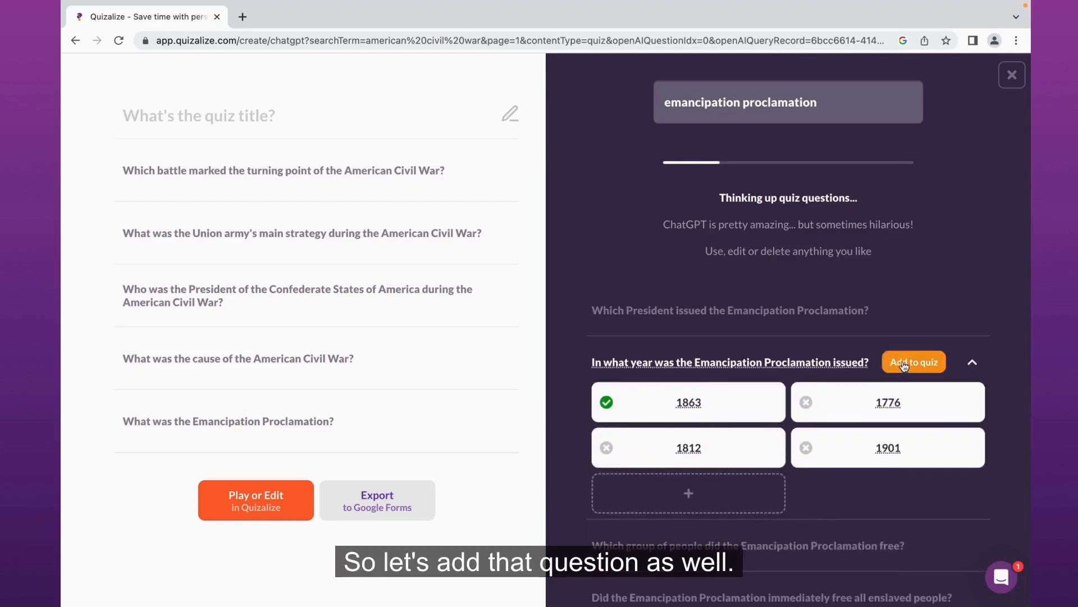
click(913, 361)
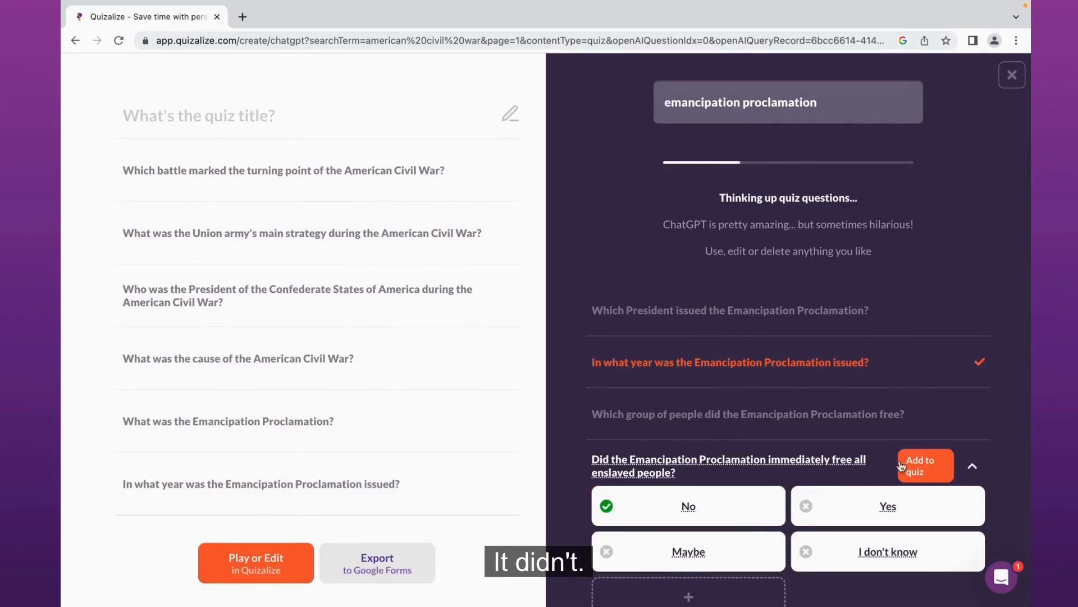
click(919, 466)
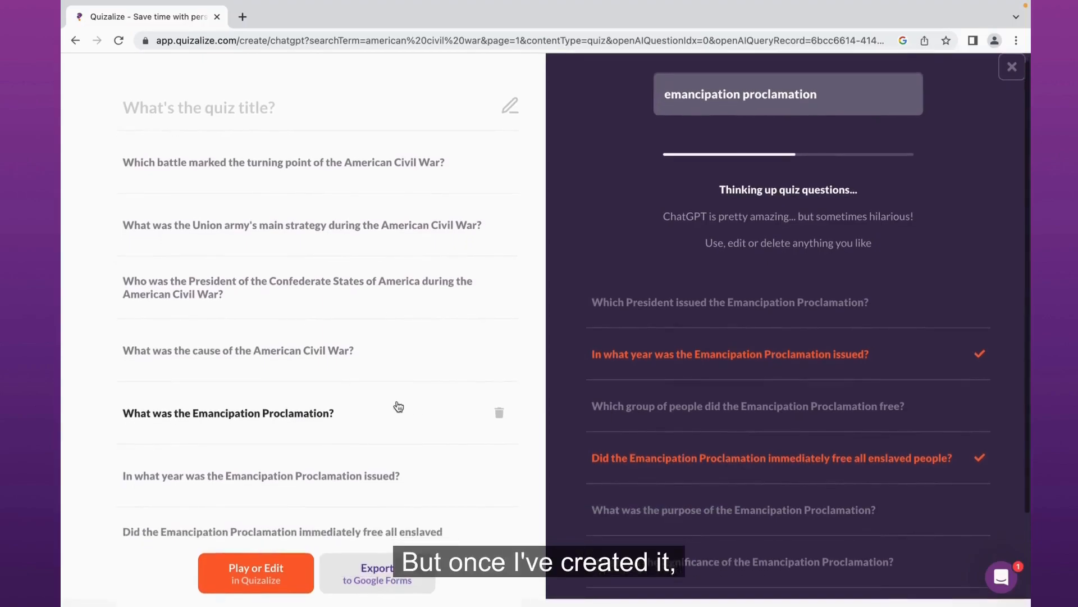
Step: Build the seven-question 'American civil war' quiz with Play or Edit in Quizalize
scroll(down, 3)
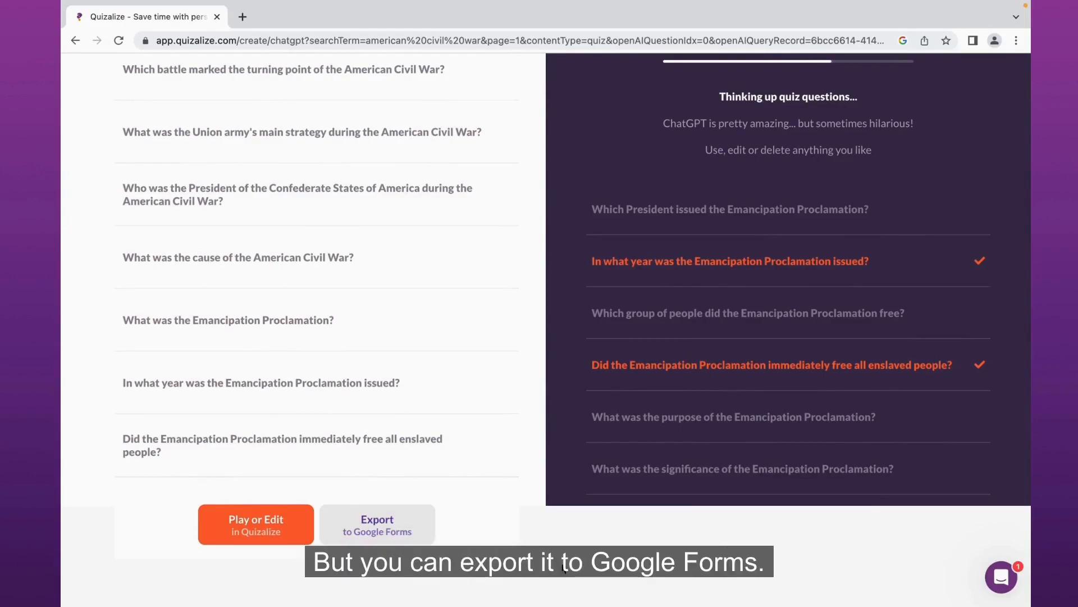
scroll(down, 3)
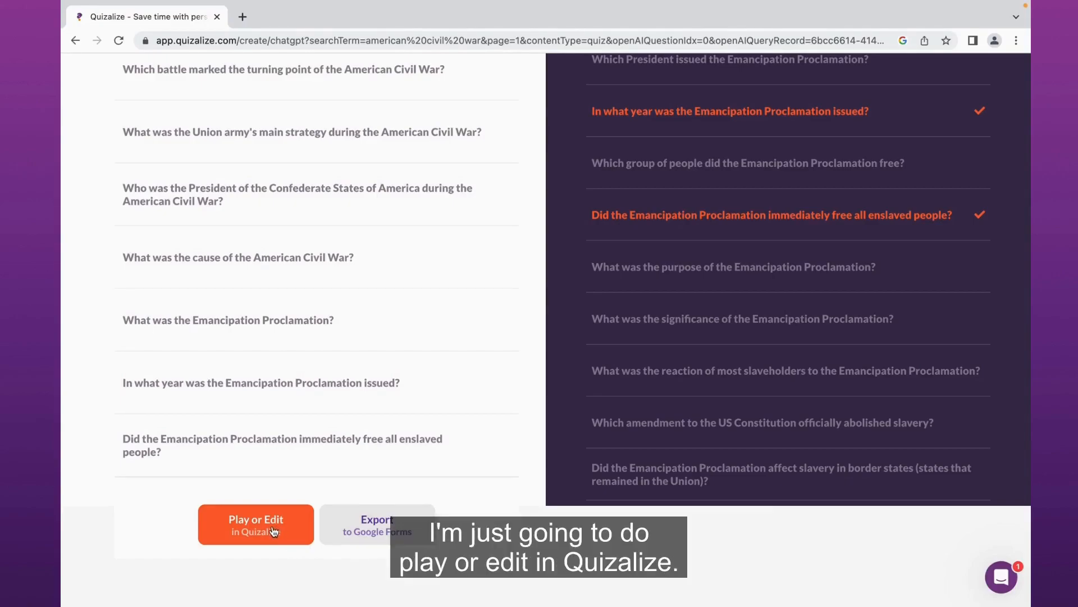
click(255, 523)
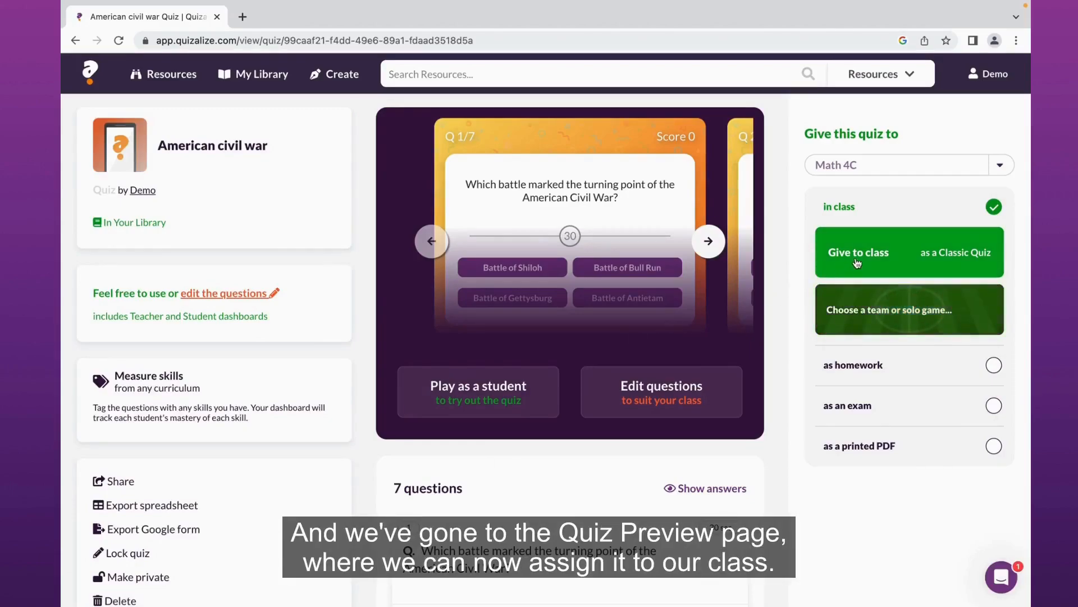
Step: Change question 1 on the turning-point battle to Scrambled letters, then collapse it
scroll(down, 3)
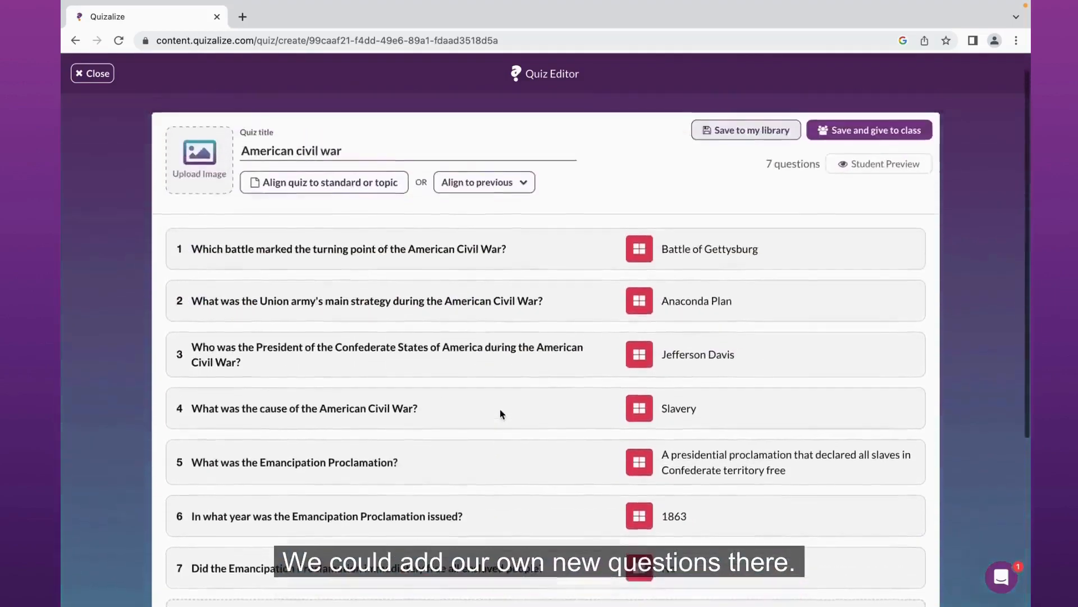
click(349, 249)
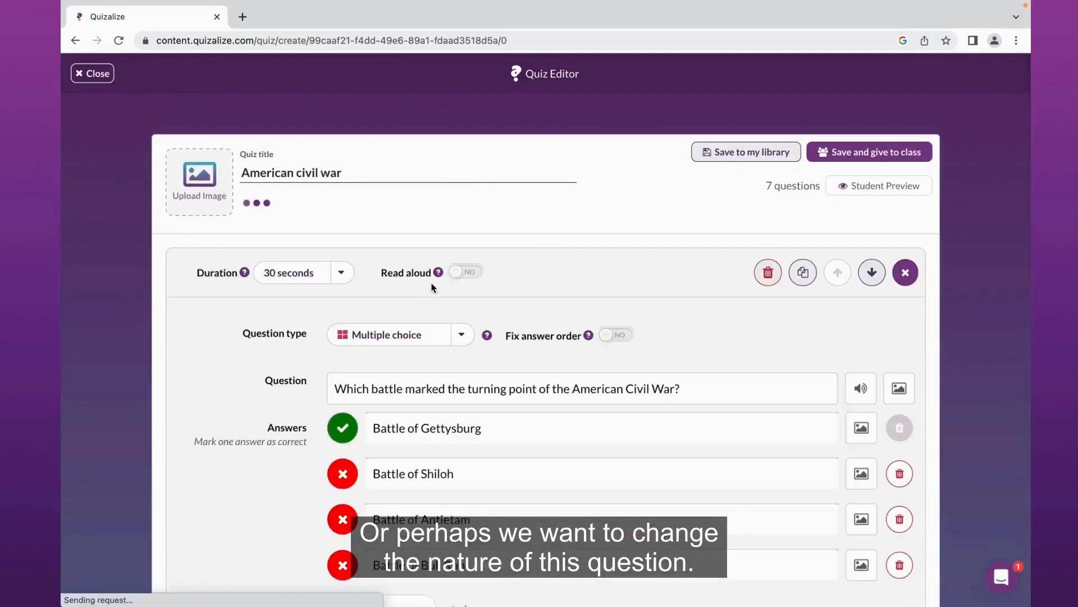
scroll(down, 3)
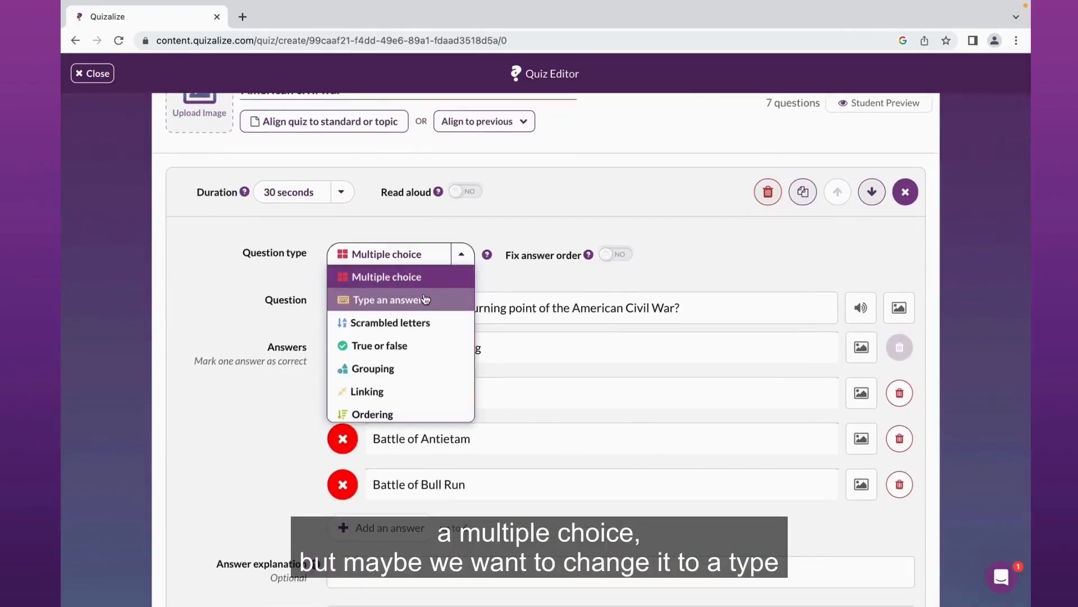
click(385, 299)
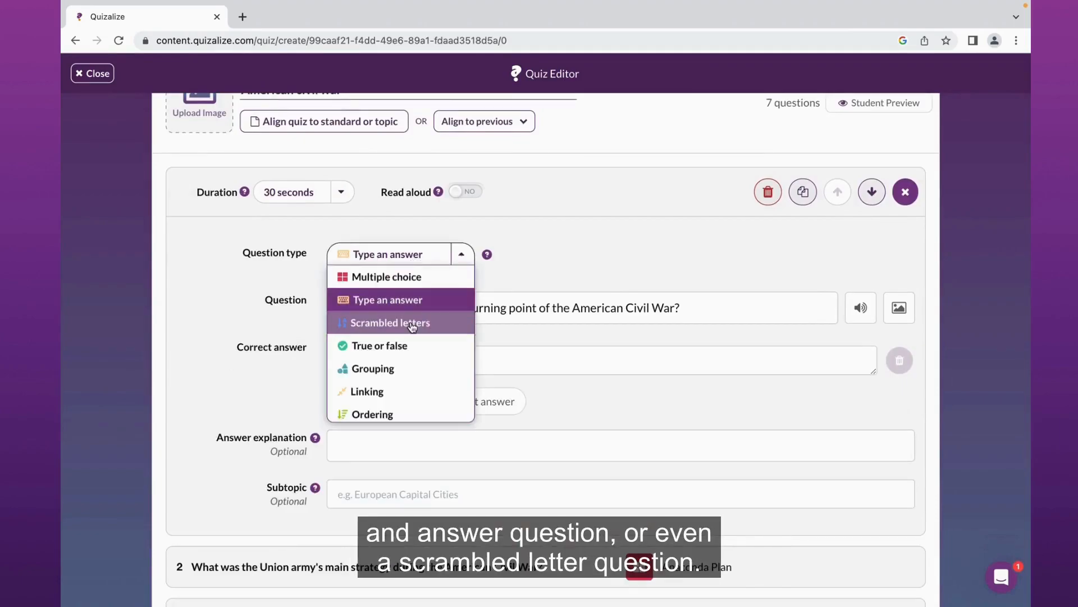
click(390, 323)
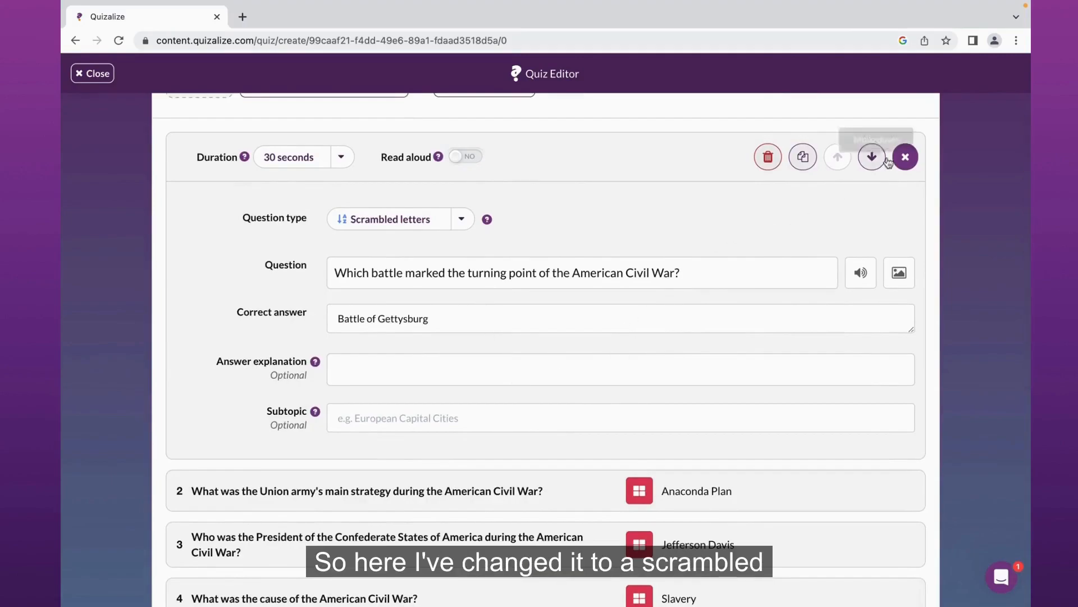
click(905, 156)
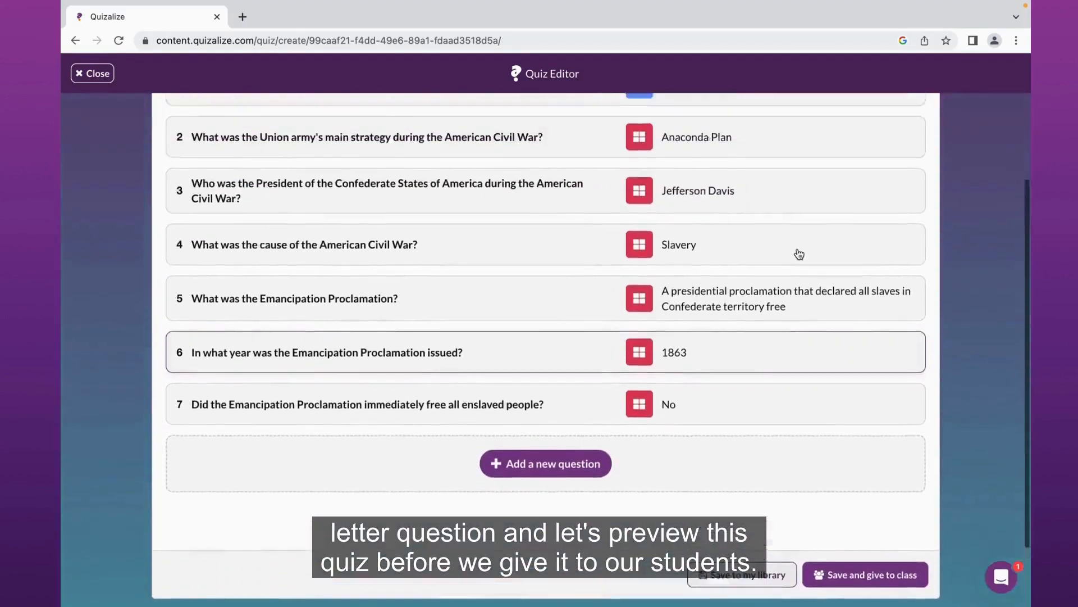
Step: Play the quiz in Student Preview, then close the editor and return to My Library
click(403, 16)
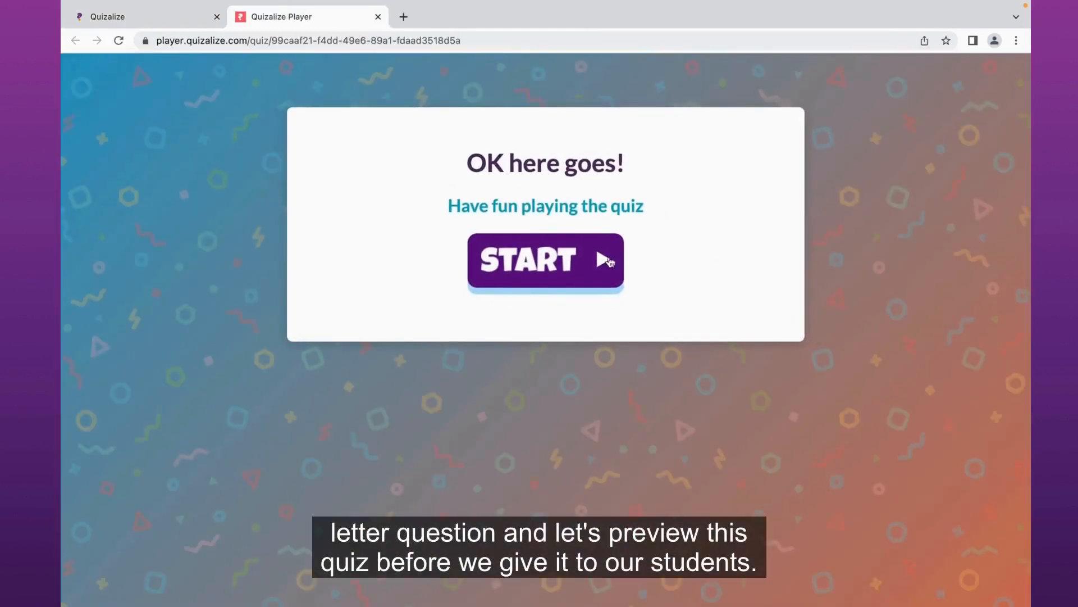
click(545, 261)
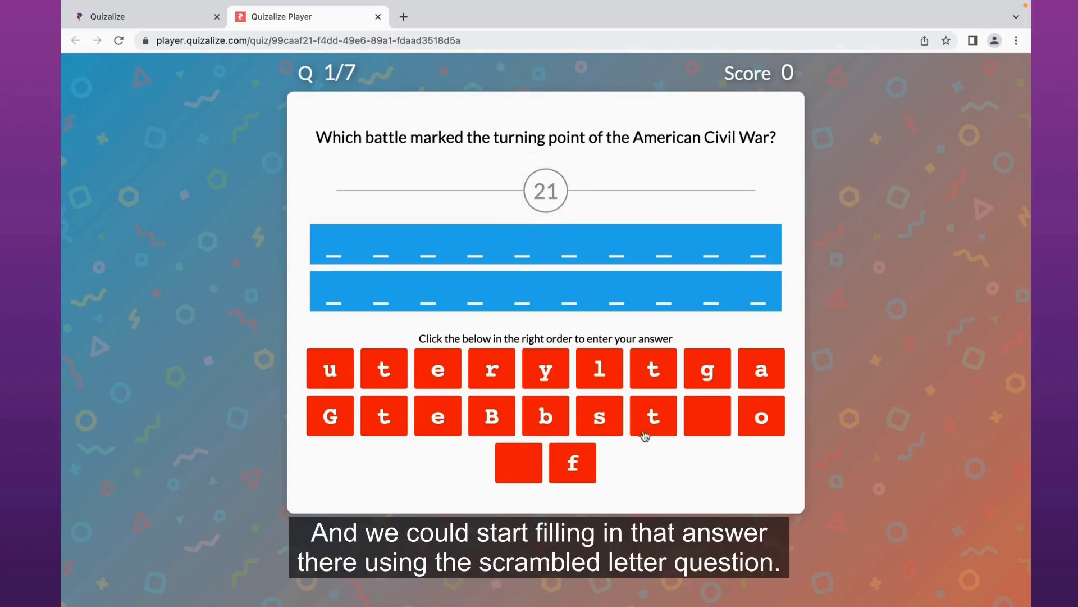
click(652, 368)
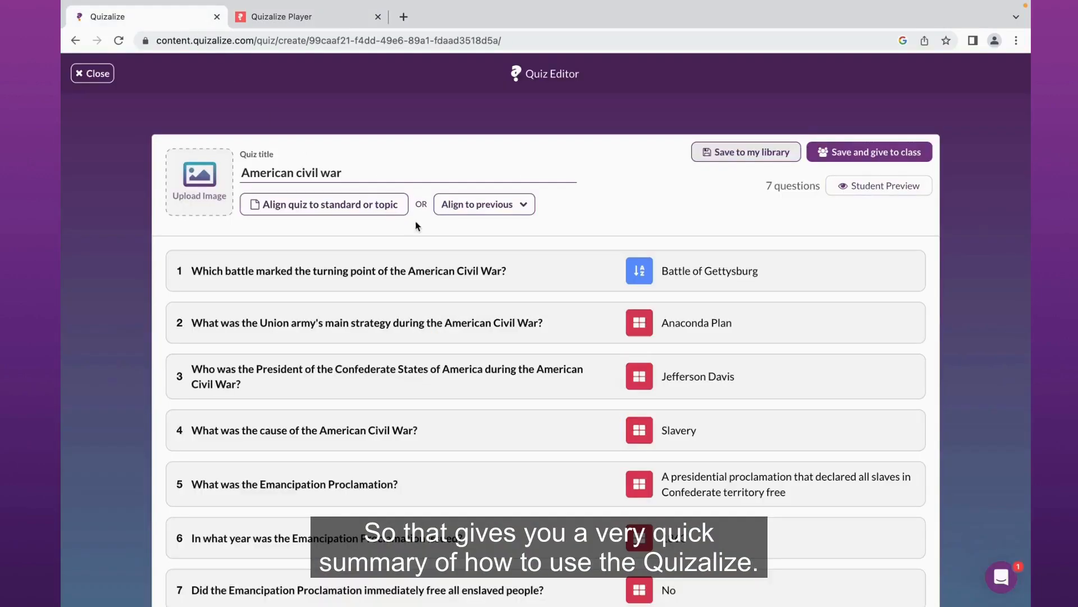
click(92, 73)
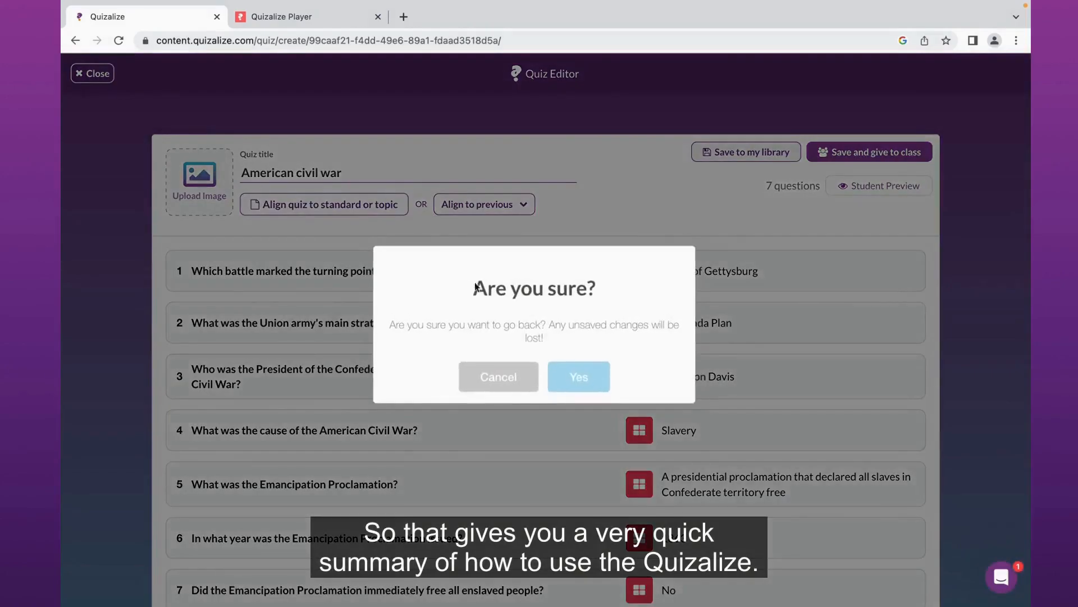
click(578, 377)
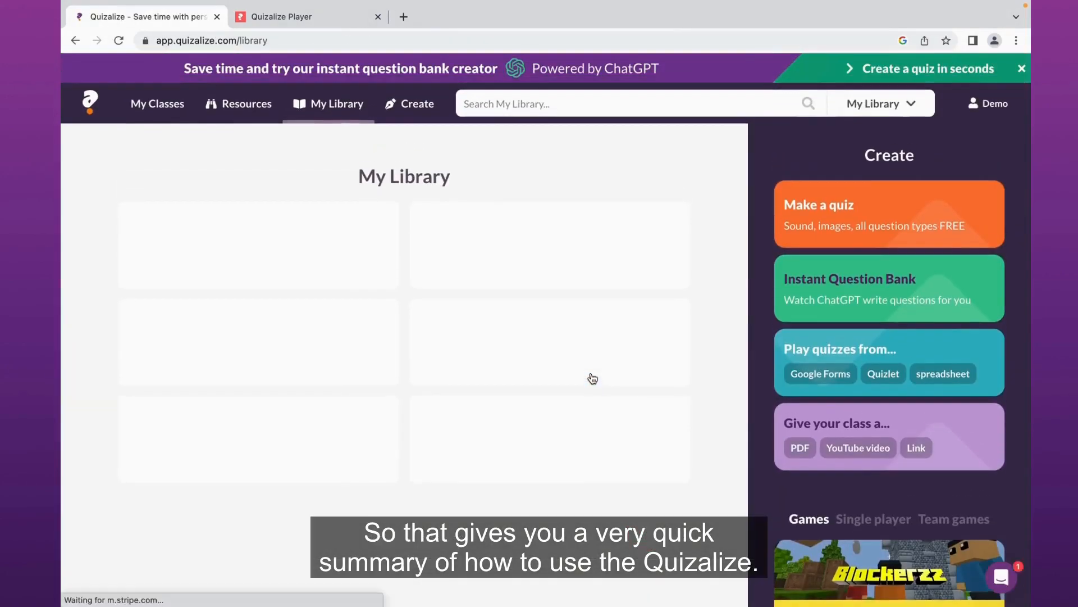